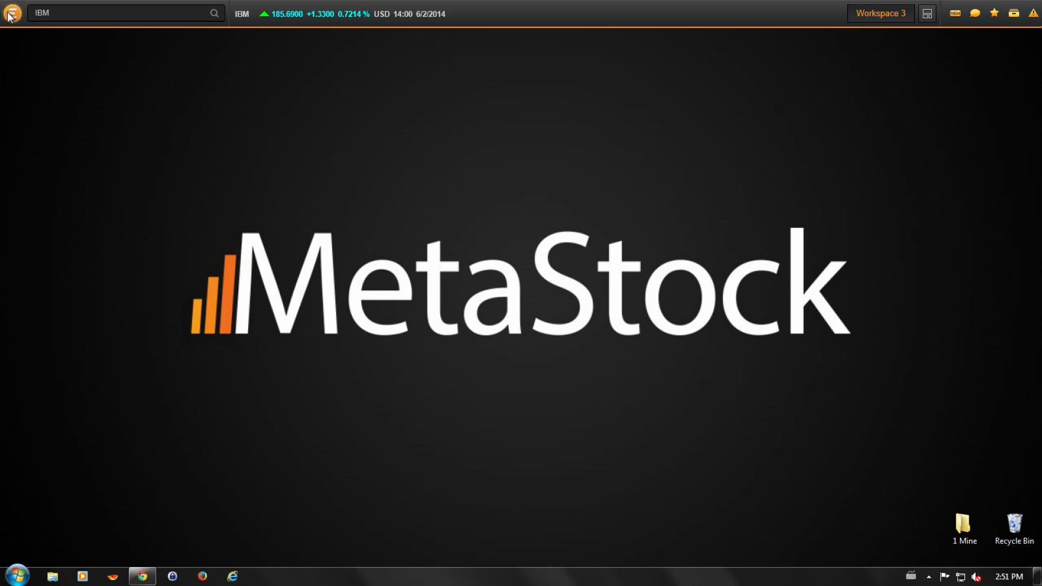
Step: Launch a News Monitor for IBM from the My Apps menu
{"action": "left_click", "coordinate": [11, 13]}
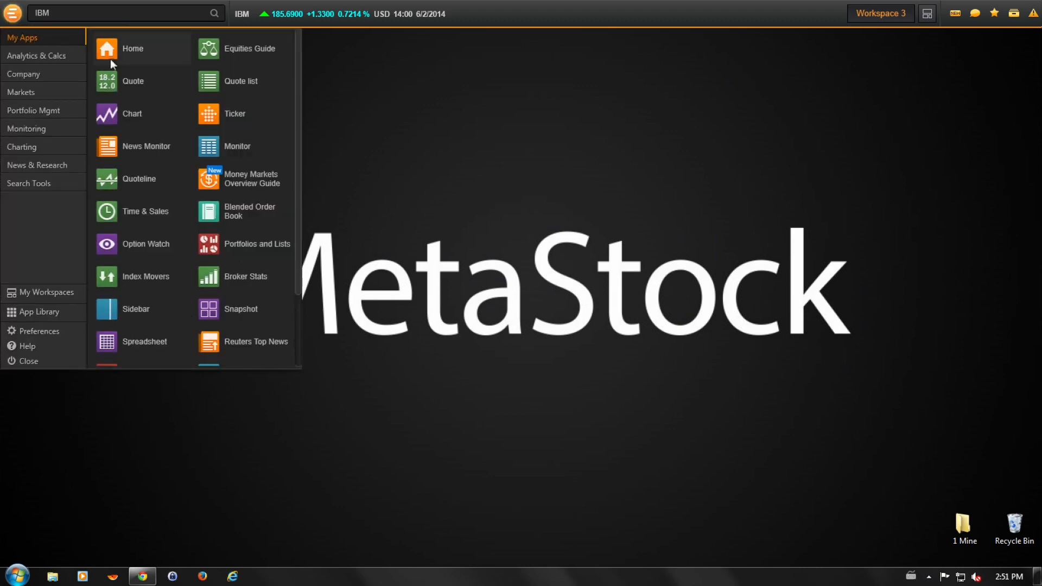
{"action": "mouse_move", "coordinate": [122, 152]}
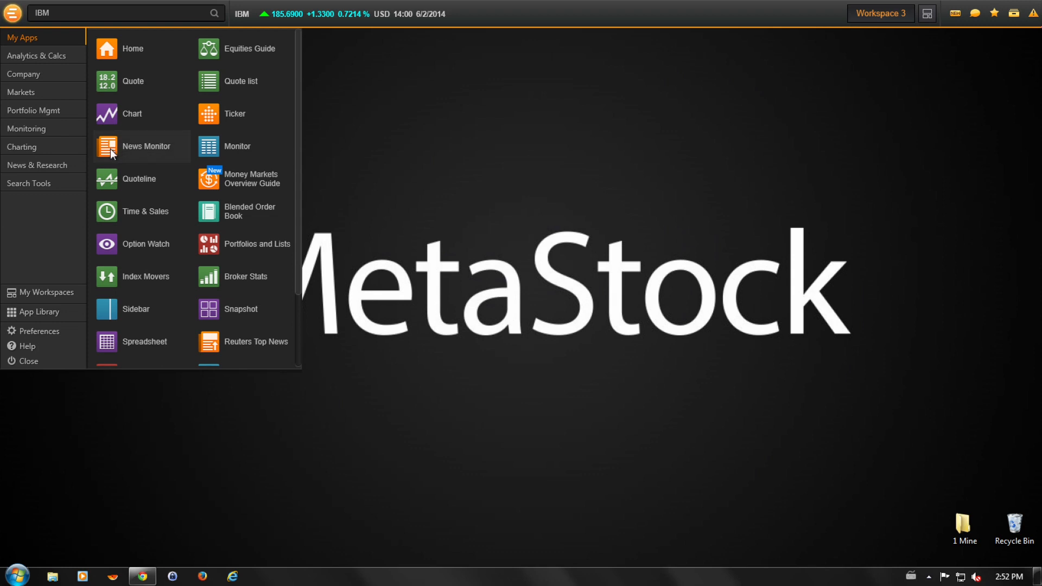
{"action": "left_click", "coordinate": [143, 147]}
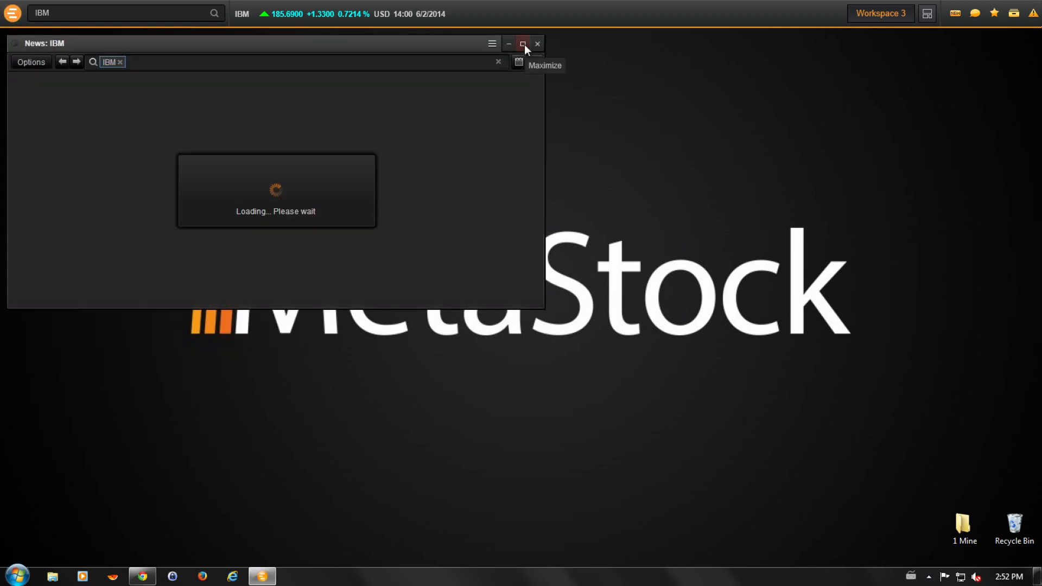
Step: Maximize the News: IBM window and show its Filters panel
{"action": "left_click", "coordinate": [523, 44]}
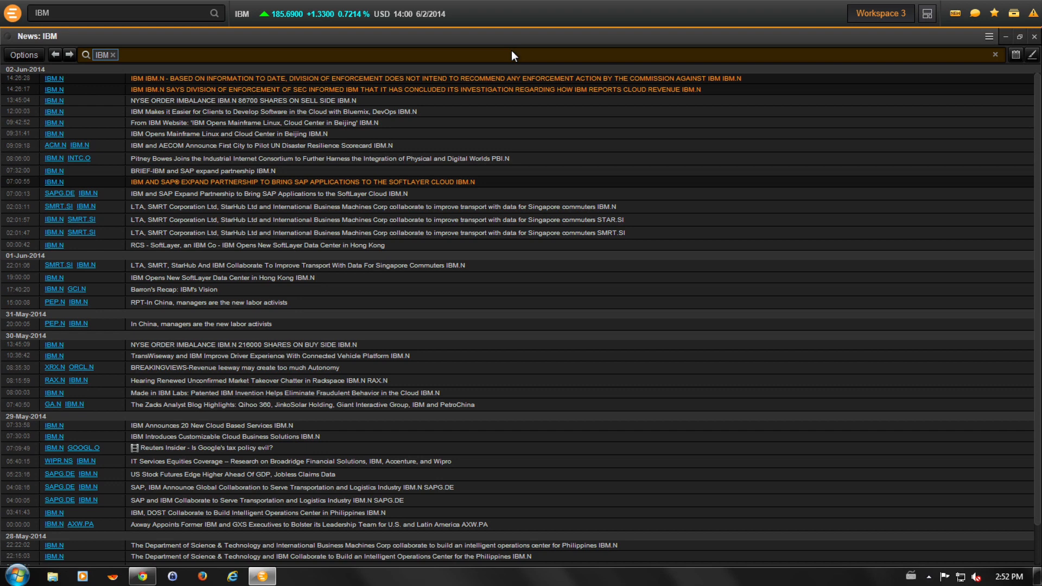
{"action": "left_click", "coordinate": [23, 54]}
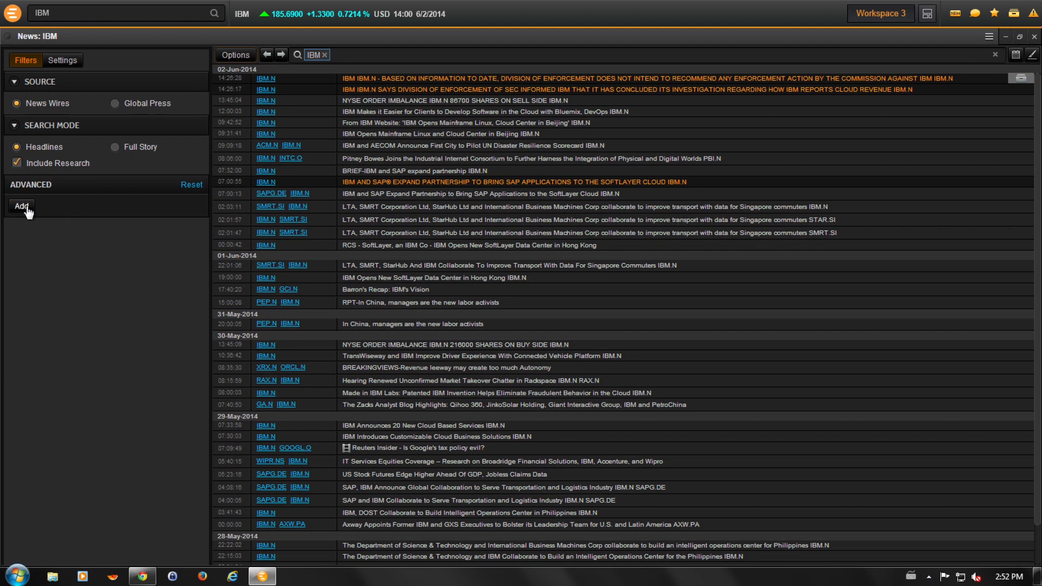
Step: Add a Markets advanced filter condition for Equities Markets [STX]
{"action": "left_click", "coordinate": [22, 206]}
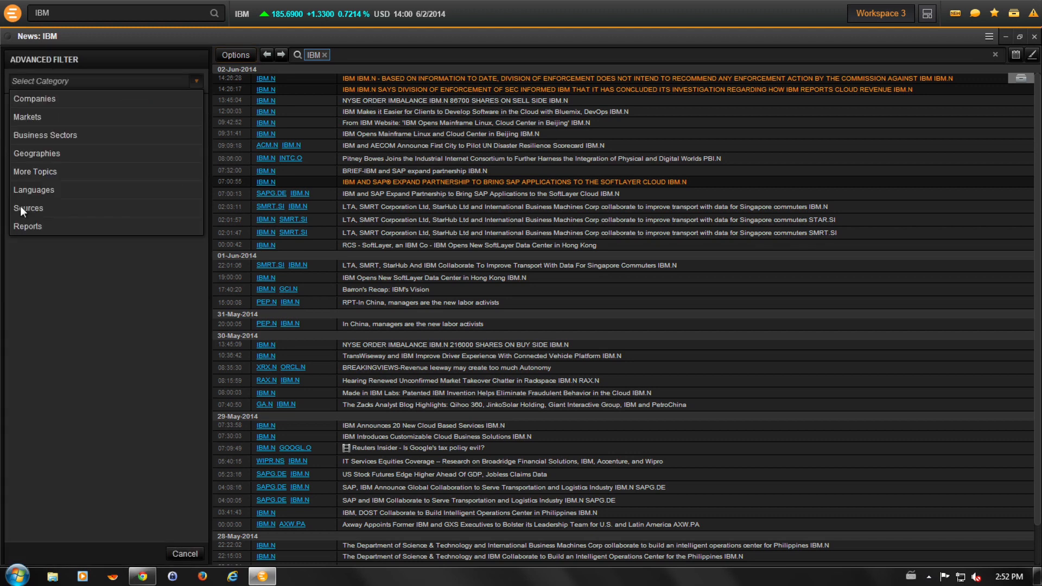
{"action": "mouse_move", "coordinate": [27, 117]}
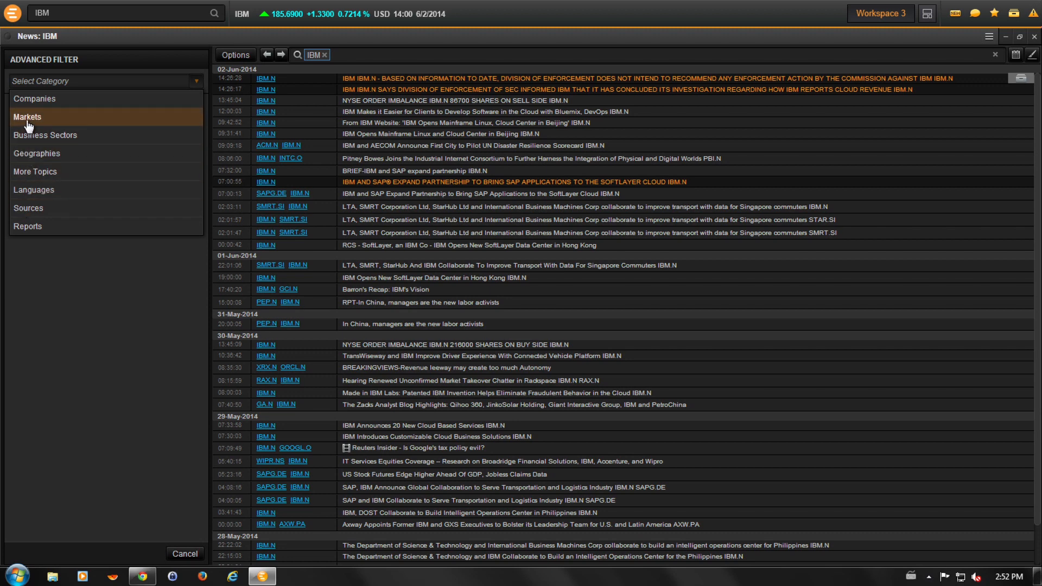
{"action": "left_click", "coordinate": [28, 117]}
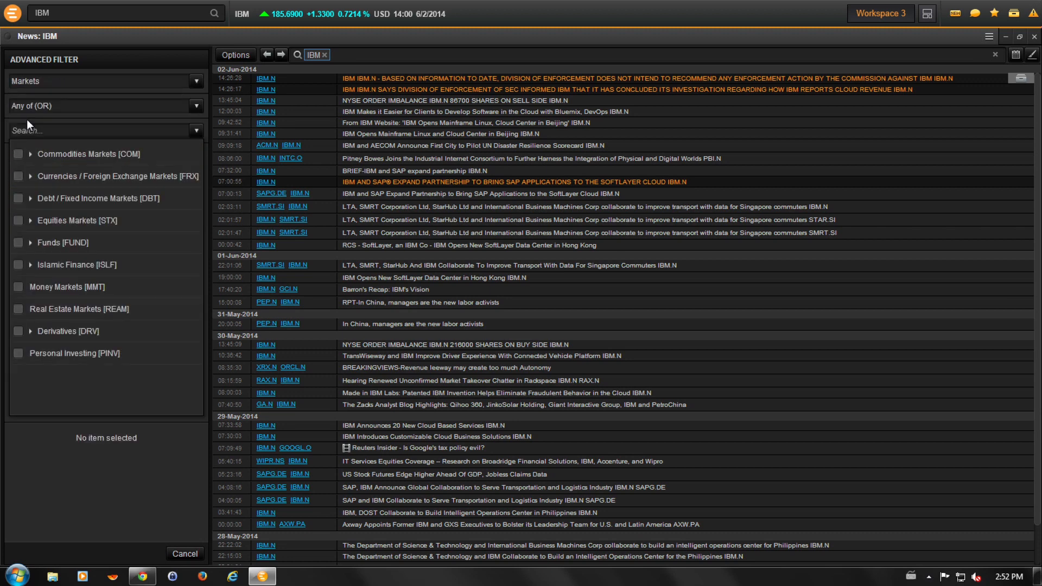
{"action": "left_click", "coordinate": [18, 220]}
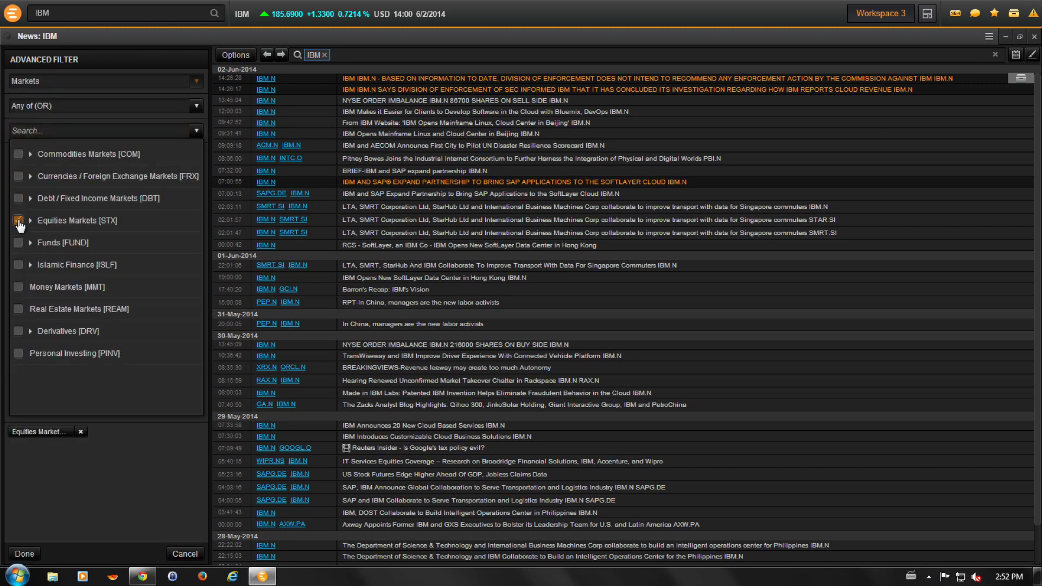
{"action": "left_click", "coordinate": [19, 220]}
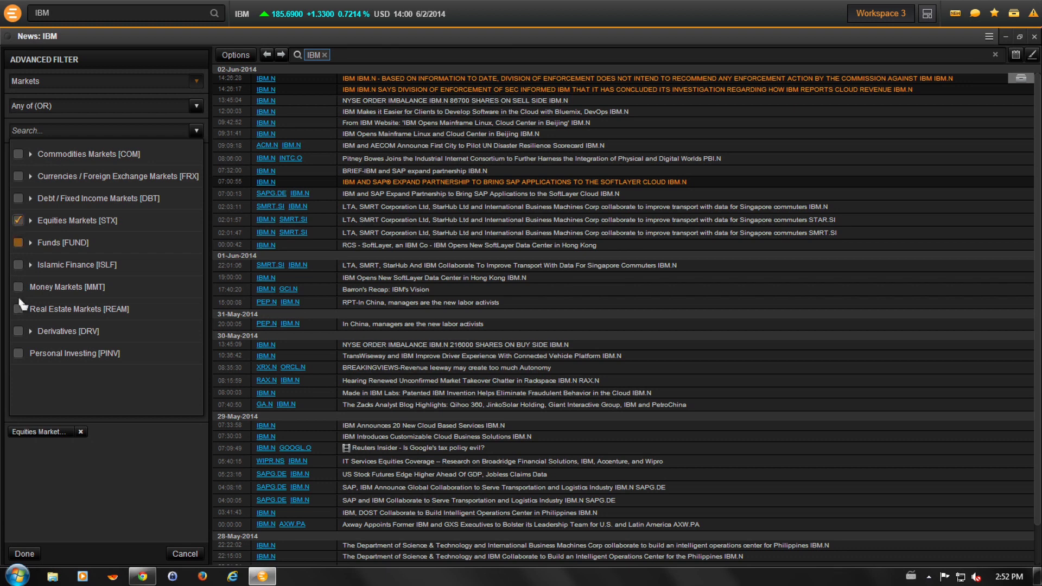
{"action": "left_click", "coordinate": [25, 553]}
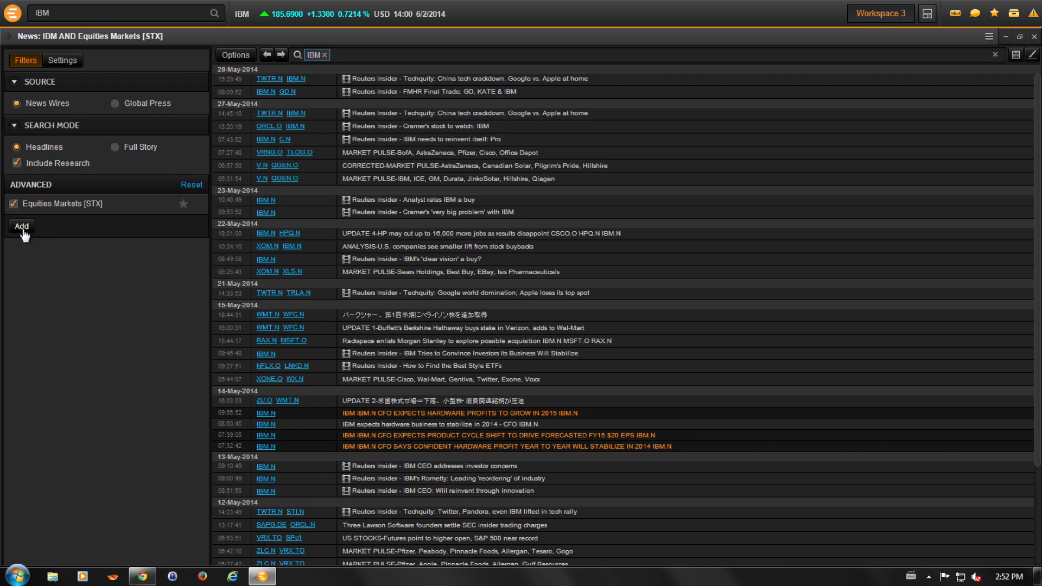
Step: Add a Business Sectors condition for Healthcare [HECA] under Thomson Reuters Business Classification
{"action": "left_click", "coordinate": [22, 226]}
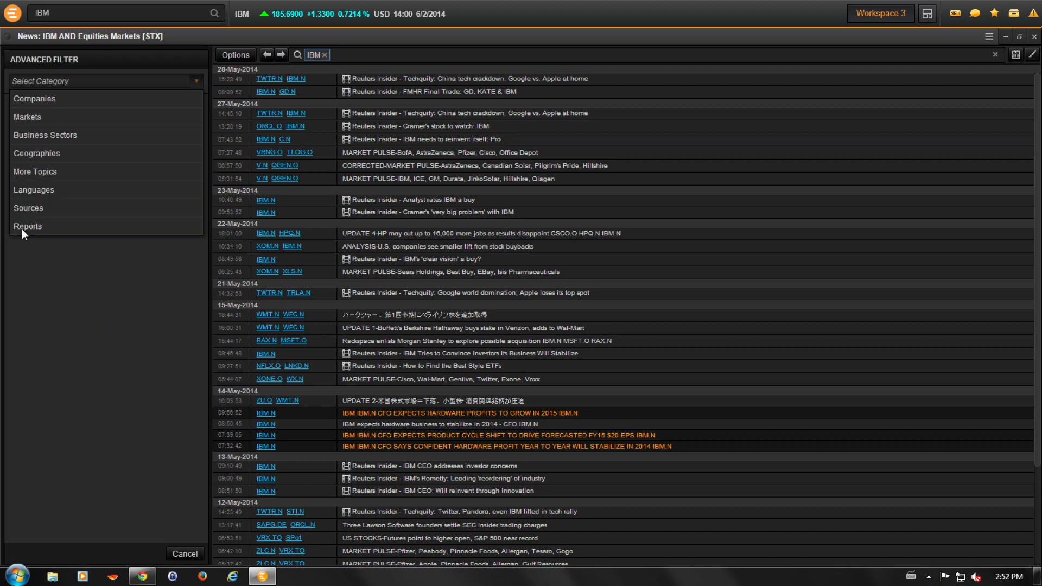
{"action": "mouse_move", "coordinate": [44, 136]}
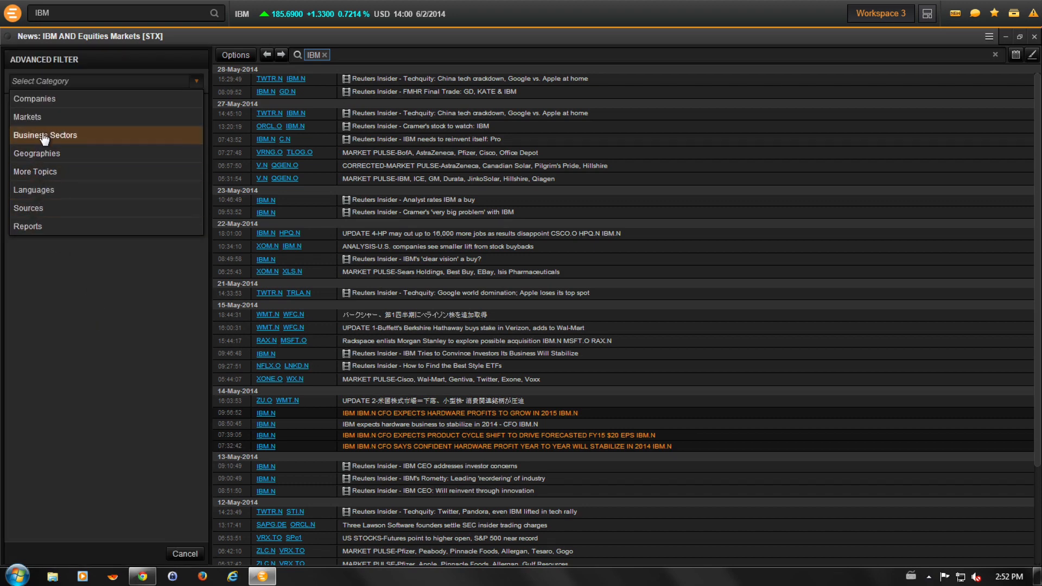
{"action": "left_click", "coordinate": [45, 135]}
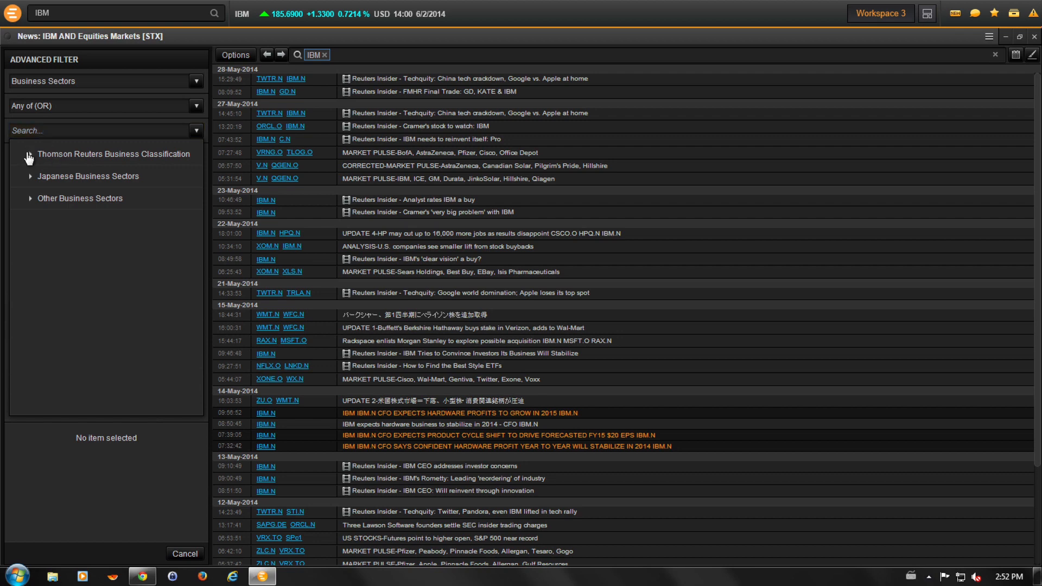
{"action": "left_click", "coordinate": [31, 154]}
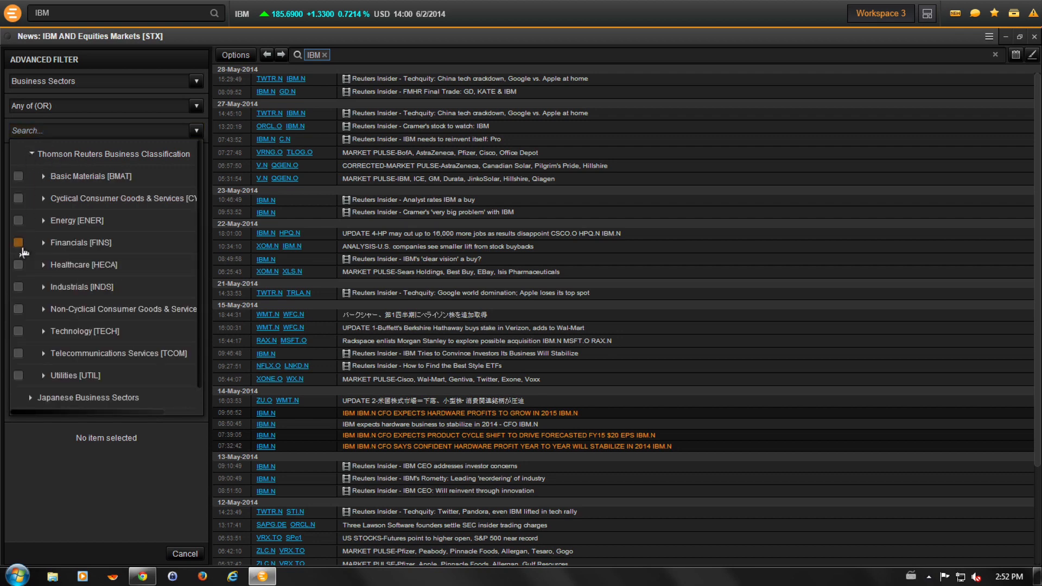
{"action": "left_click", "coordinate": [18, 265]}
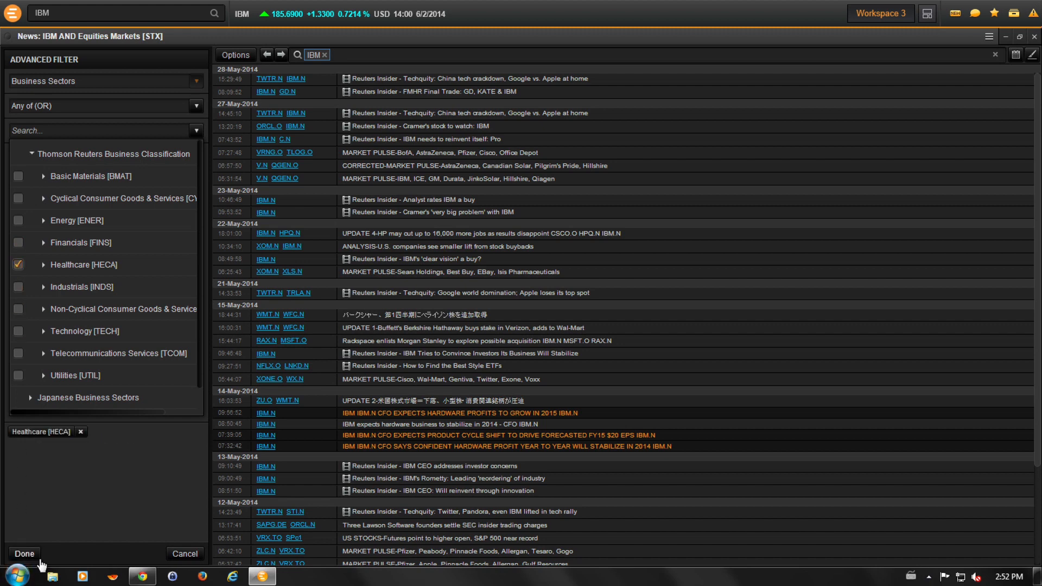
{"action": "left_click", "coordinate": [25, 554]}
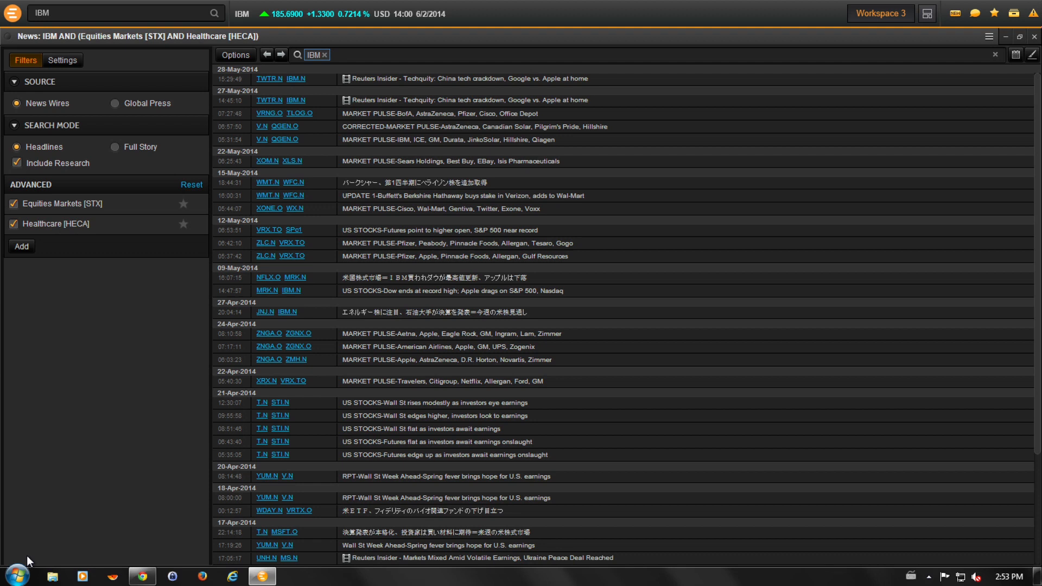
Step: Add a Languages condition for English [LEN]
{"action": "left_click", "coordinate": [21, 247]}
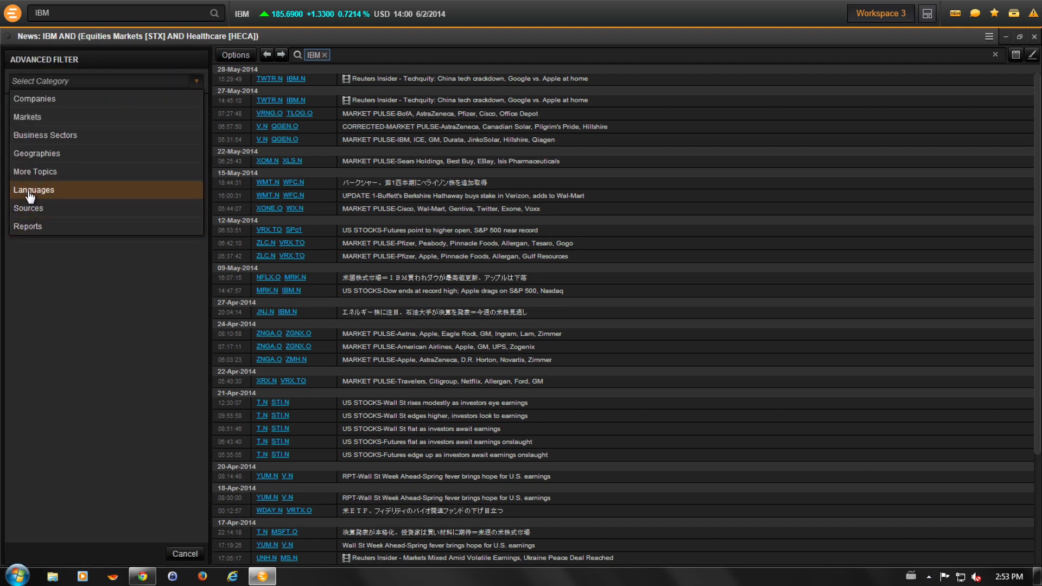
{"action": "left_click", "coordinate": [33, 188]}
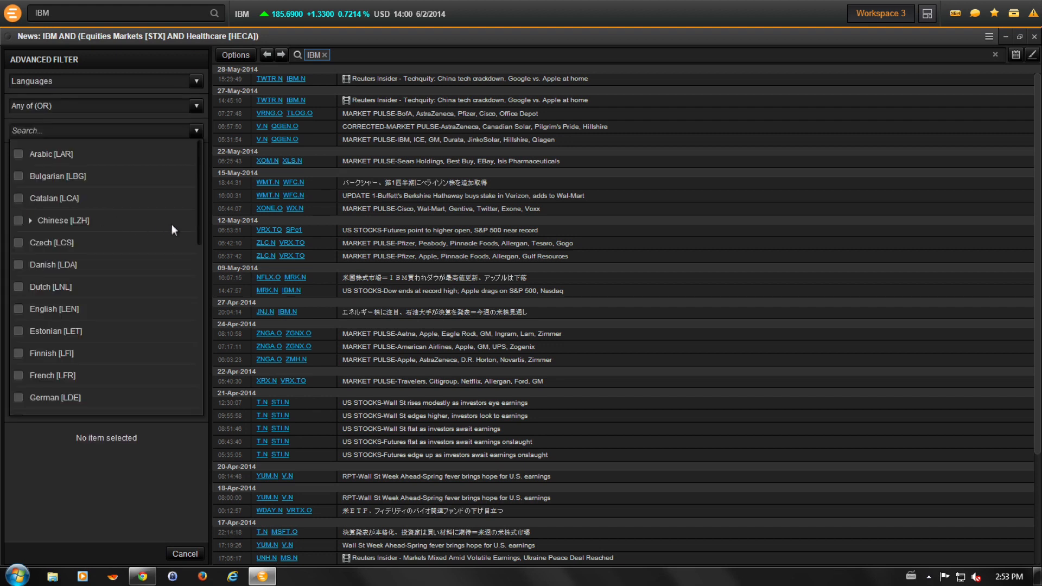
{"action": "scroll", "scroll_direction": "down", "scroll_amount": 3}
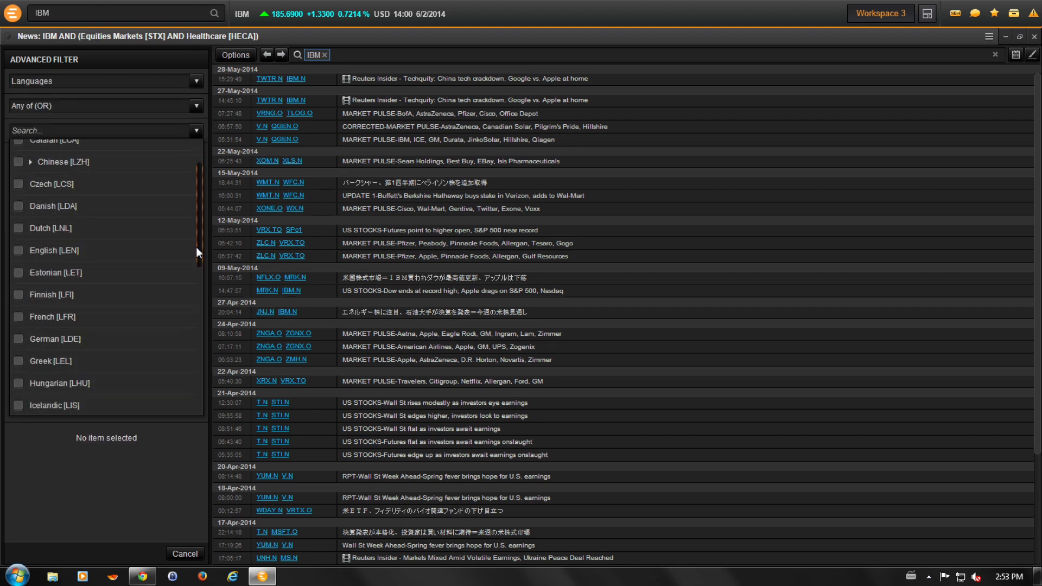
{"action": "left_click", "coordinate": [19, 250]}
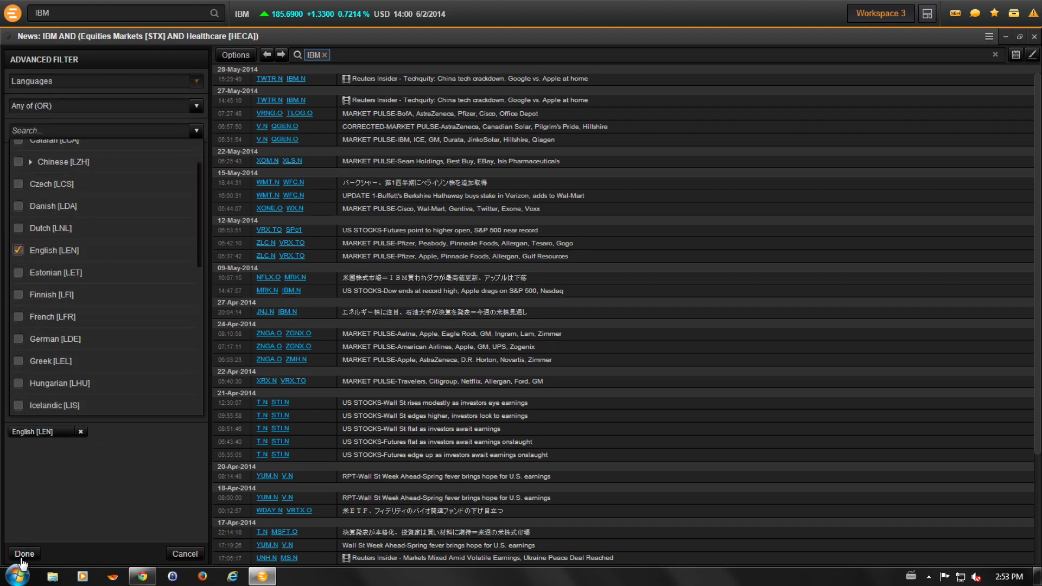
{"action": "left_click", "coordinate": [25, 554]}
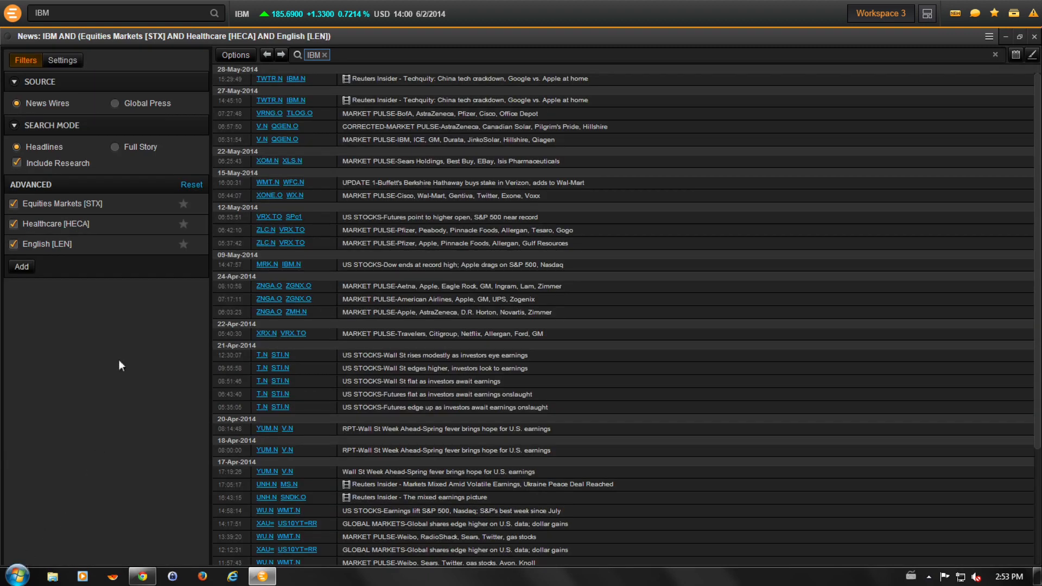
Step: Add a Sources condition for Reuters News [RTRS] and begin another condition
{"action": "left_click", "coordinate": [22, 267]}
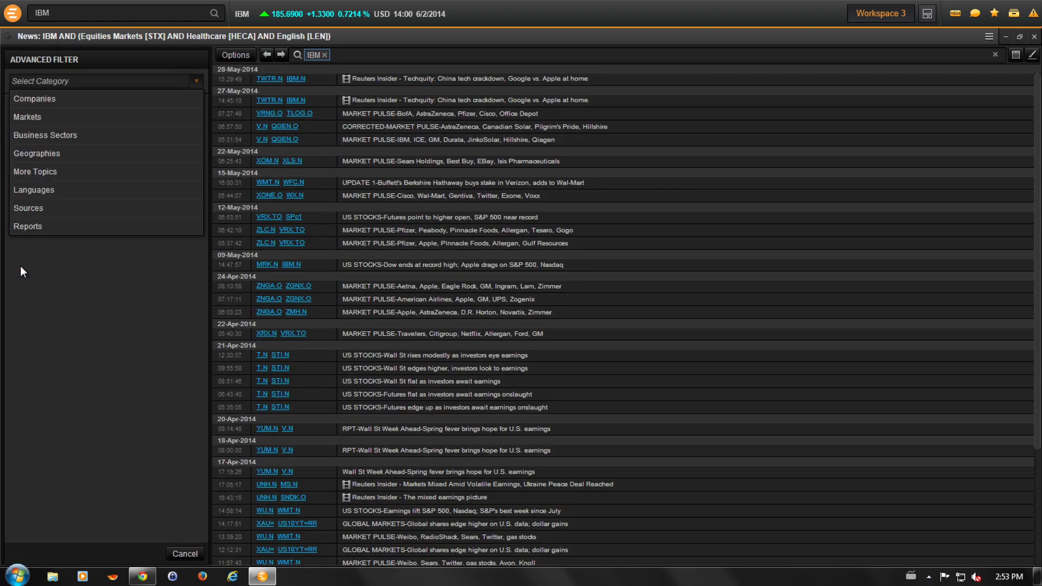
{"action": "left_click", "coordinate": [28, 209]}
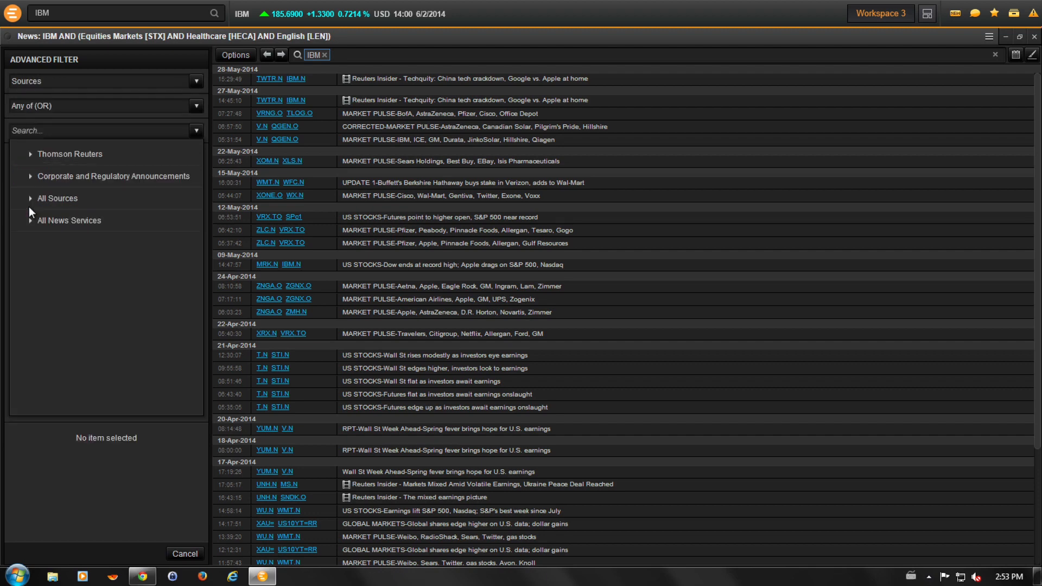
{"action": "left_click", "coordinate": [30, 153]}
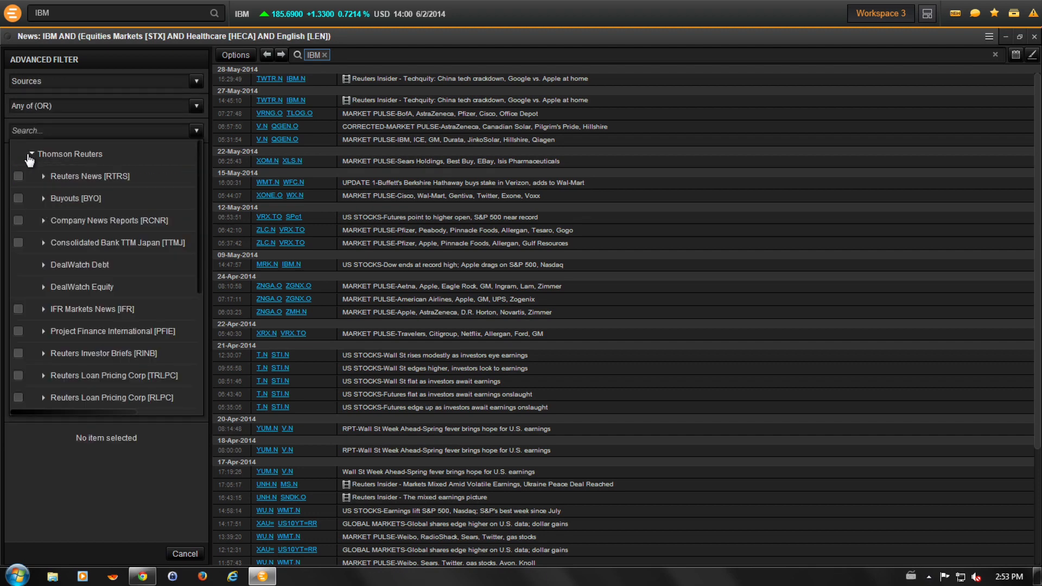
{"action": "left_click", "coordinate": [19, 176]}
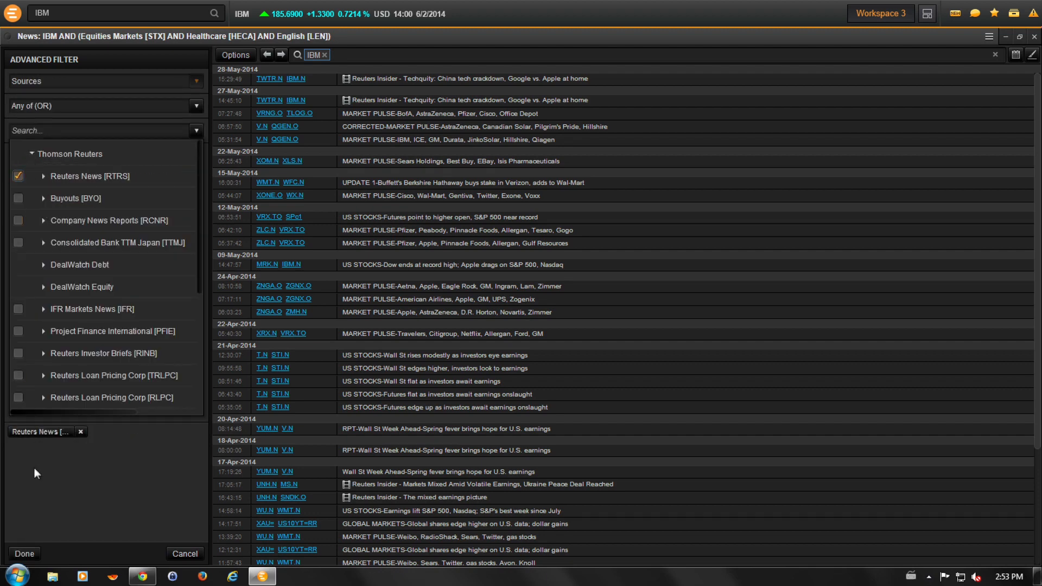
{"action": "left_click", "coordinate": [25, 553]}
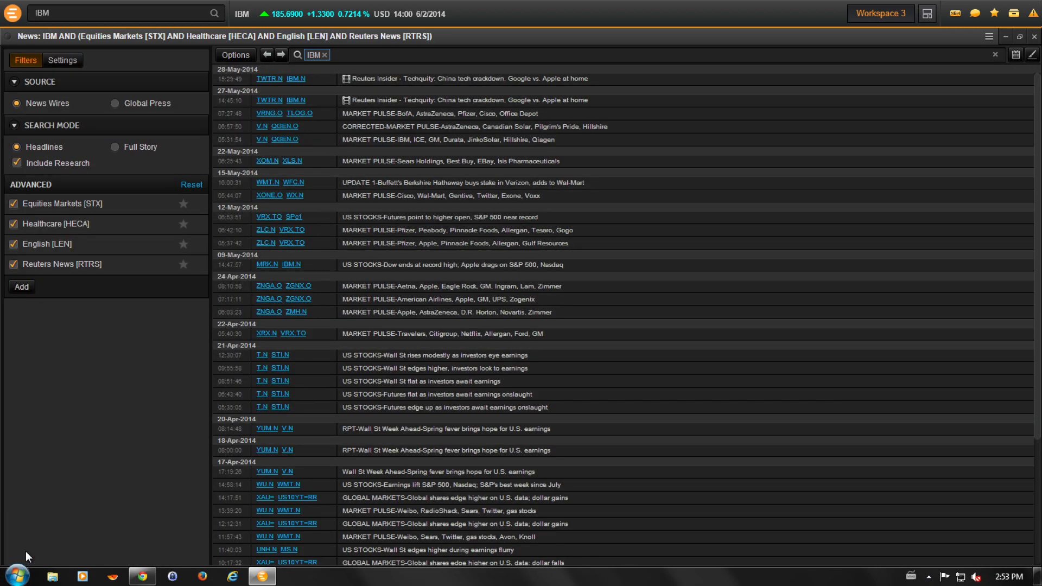
{"action": "mouse_move", "coordinate": [70, 419]}
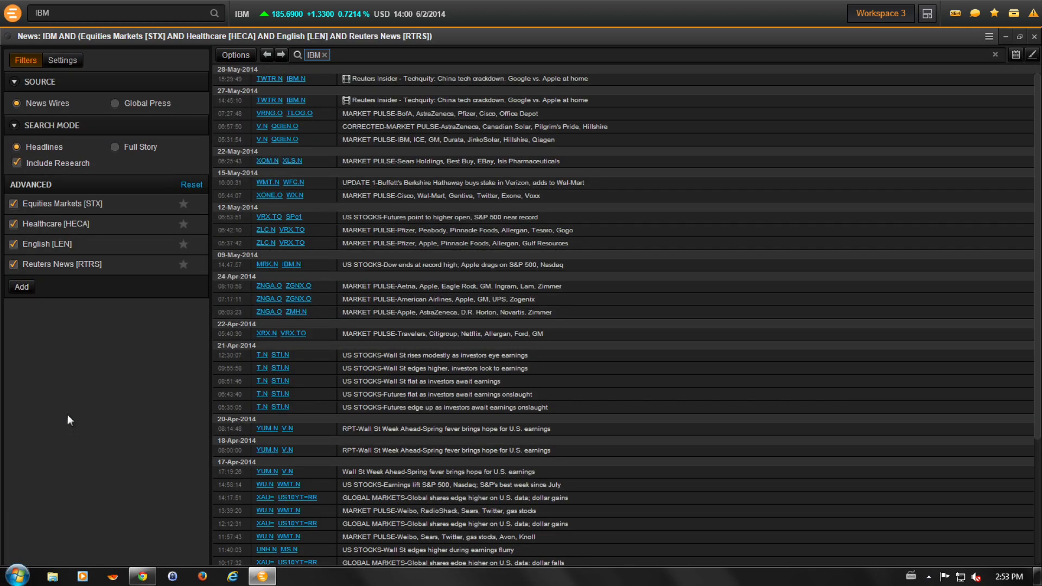
{"action": "left_click", "coordinate": [22, 286]}
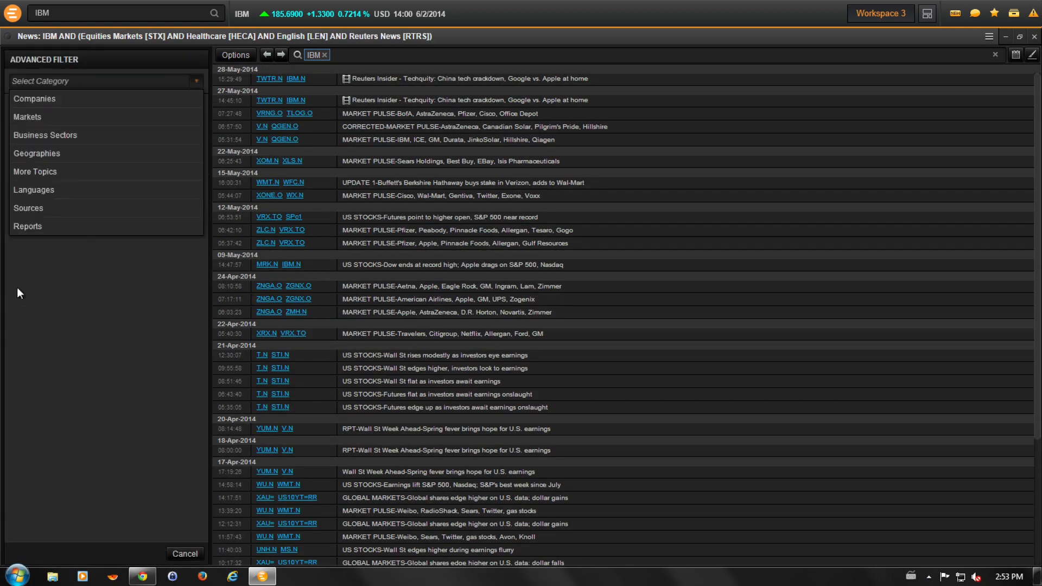
{"action": "mouse_move", "coordinate": [34, 172]}
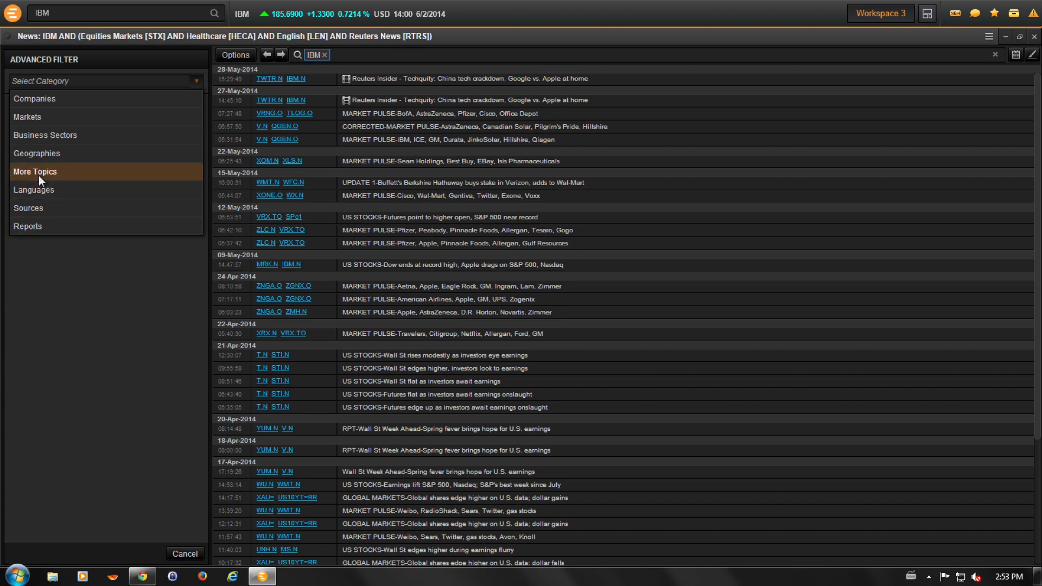
Step: Add a More Topics condition for Company News [CMPNY]
{"action": "left_click", "coordinate": [35, 171]}
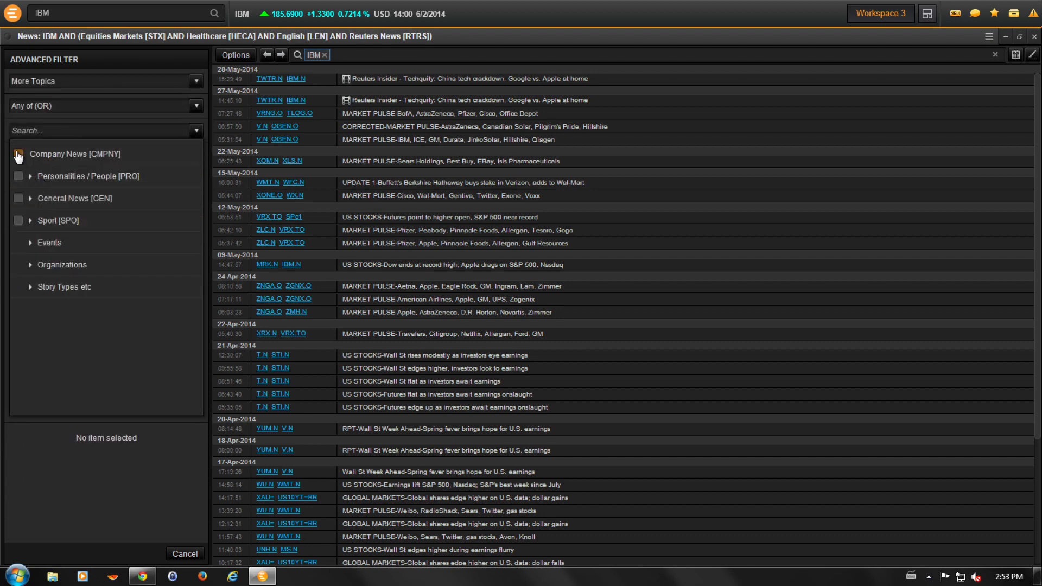
{"action": "left_click", "coordinate": [19, 153]}
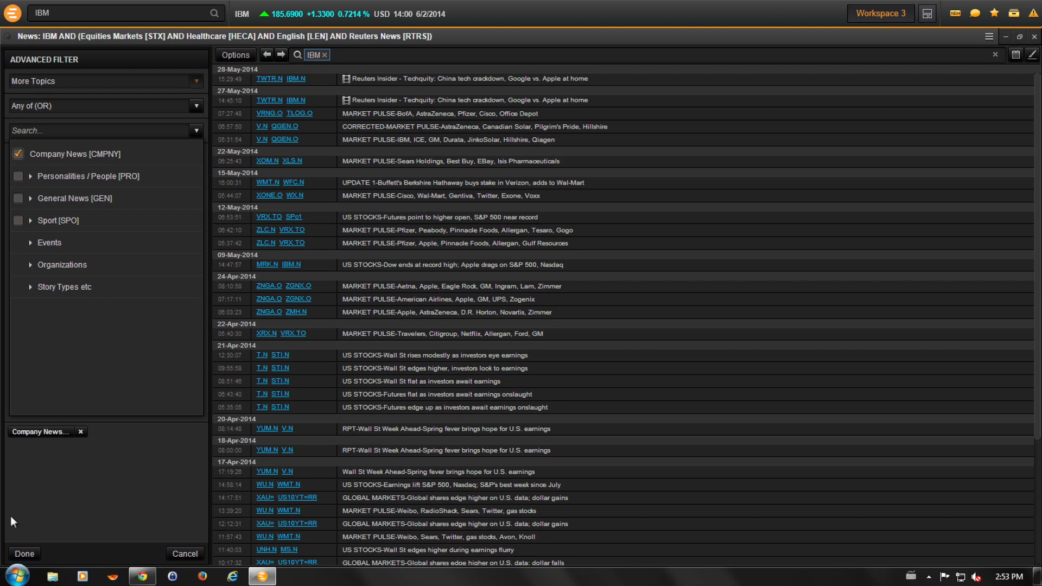
{"action": "left_click", "coordinate": [24, 553]}
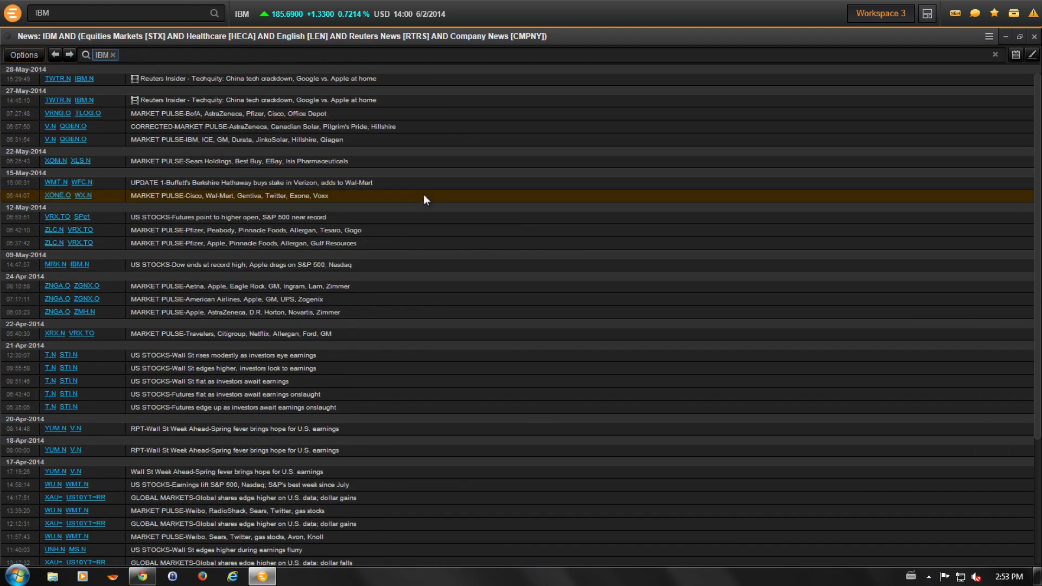
{"action": "mouse_move", "coordinate": [433, 205]}
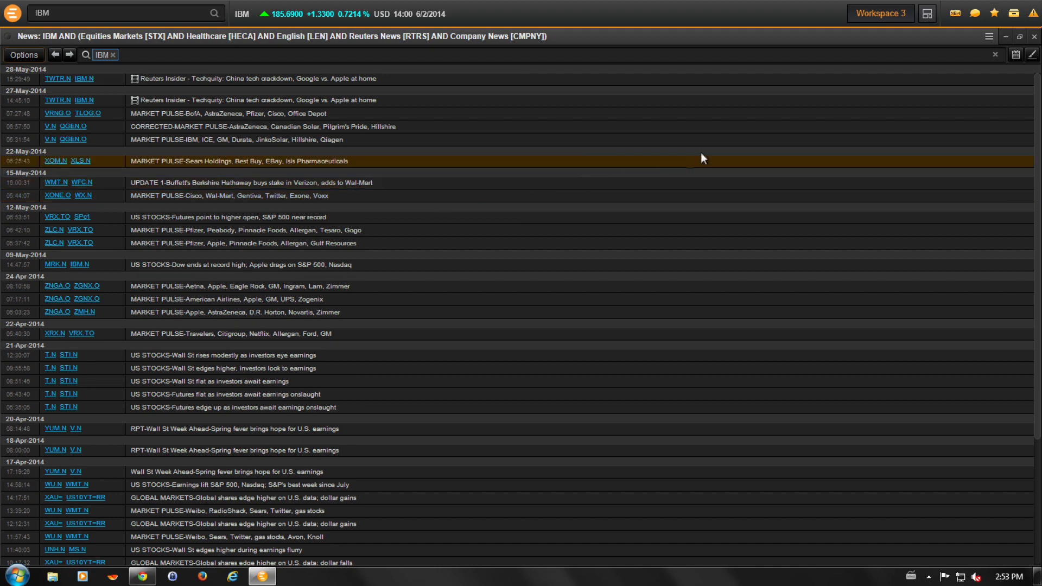
{"action": "mouse_move", "coordinate": [988, 37]}
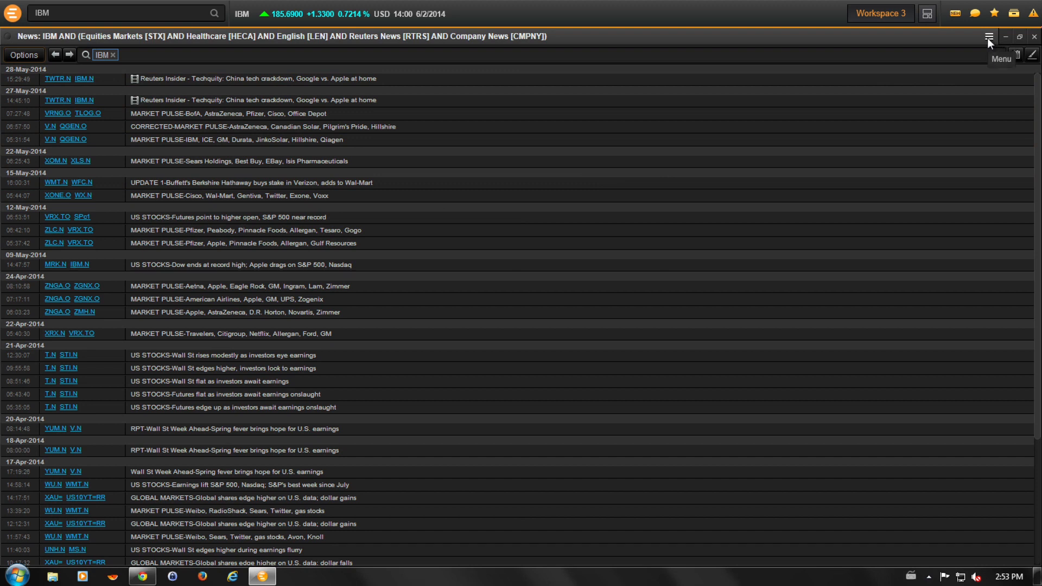
Step: Start Save As from the news window's File menu
{"action": "left_click", "coordinate": [988, 37]}
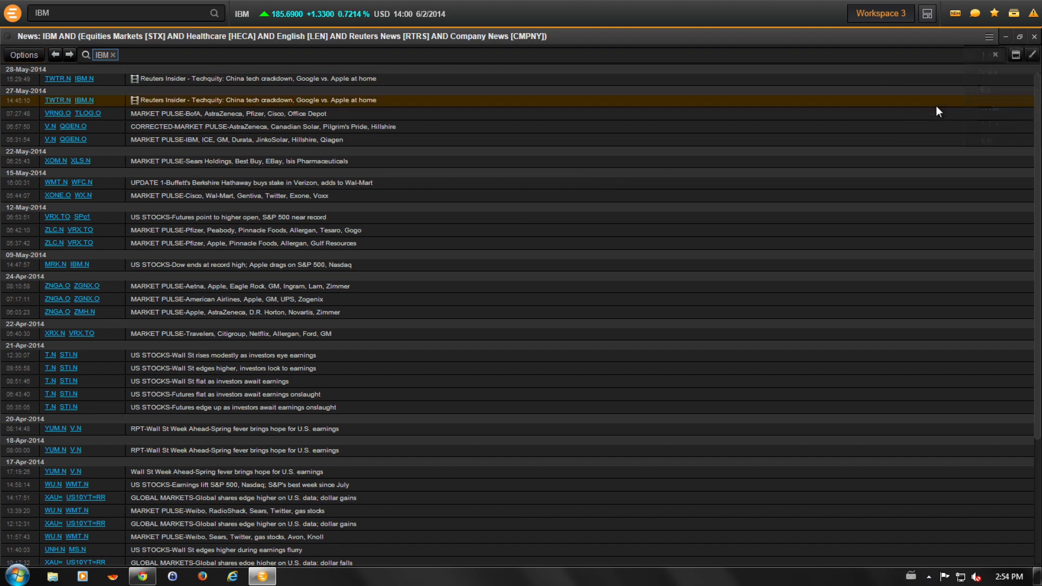
{"action": "left_click", "coordinate": [1015, 54]}
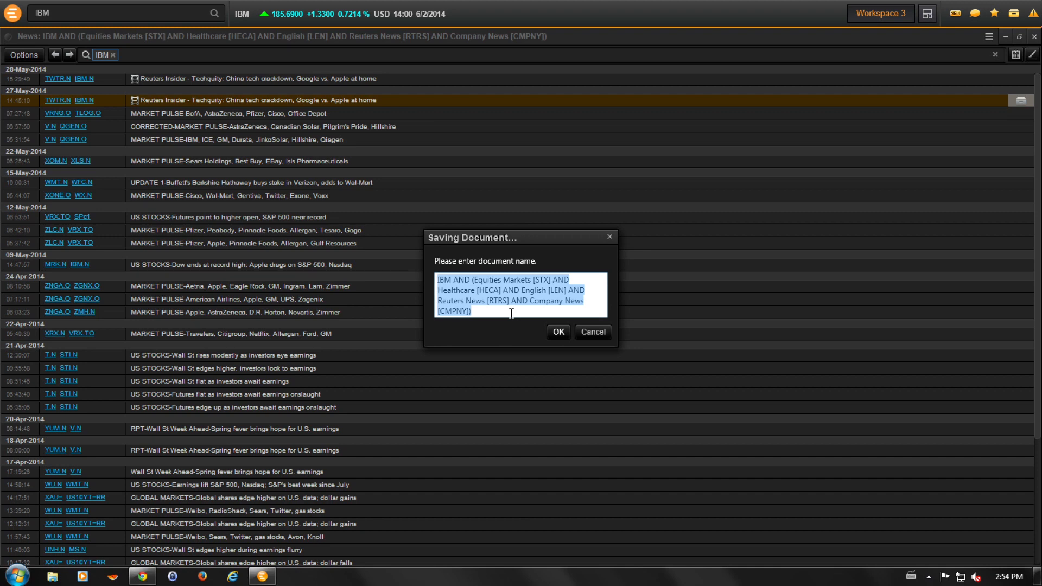
Step: Save the IBM news filter under the name 'My Filter'
{"action": "type", "text": "M"}
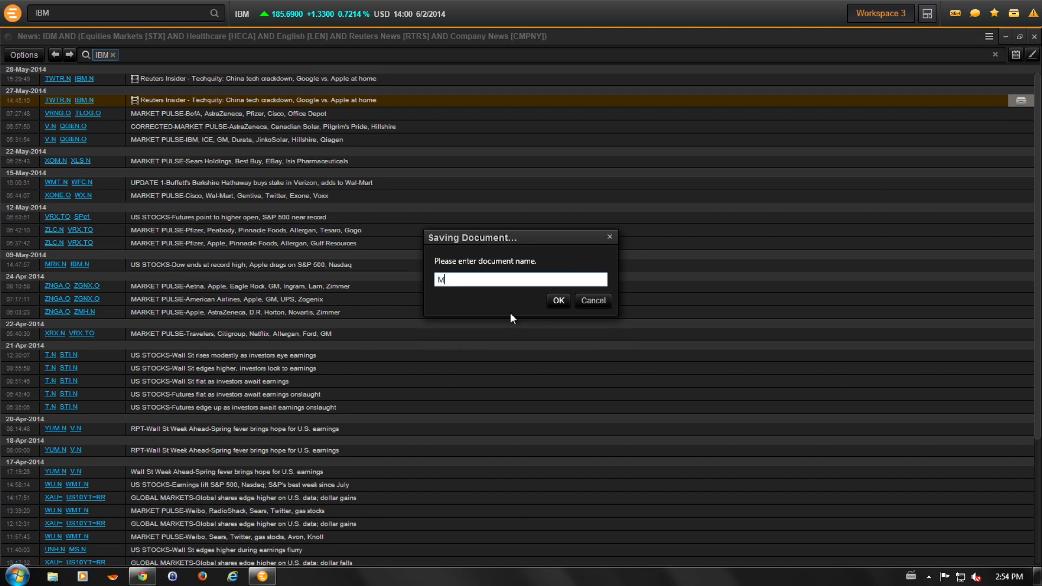
{"action": "type", "text": "y Filt"}
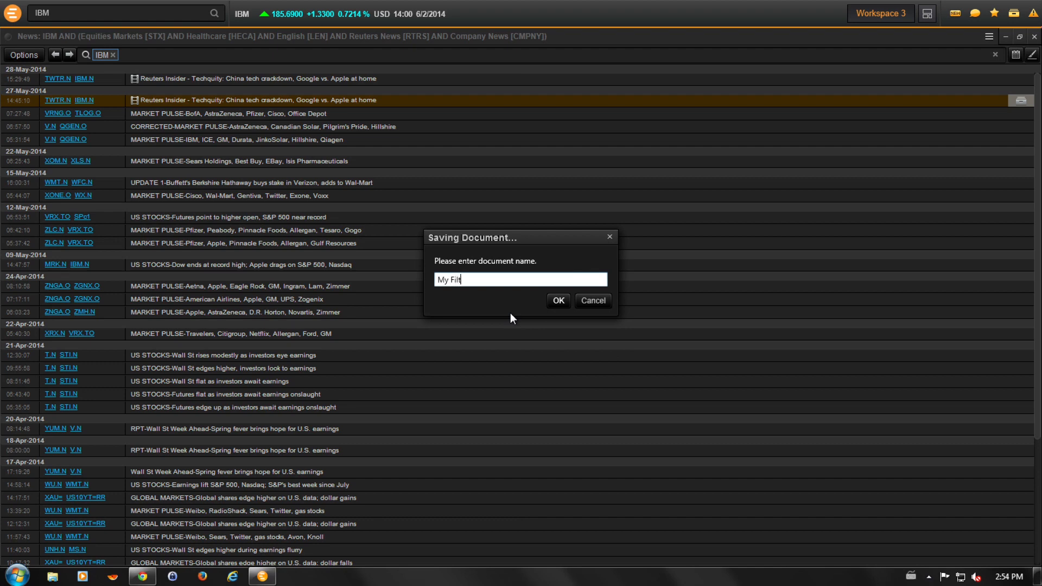
{"action": "type", "text": "er"}
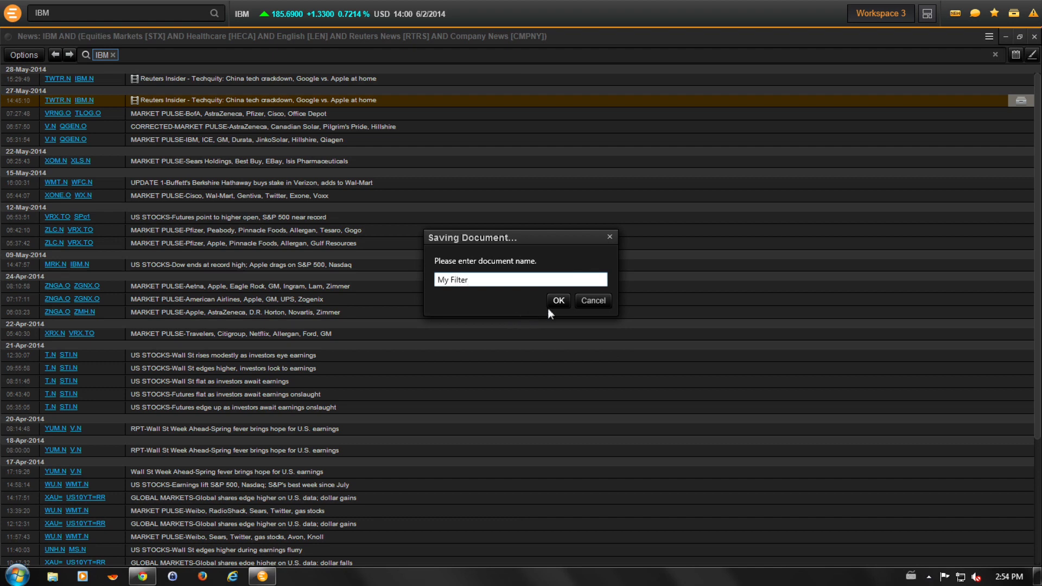
{"action": "left_click", "coordinate": [557, 301]}
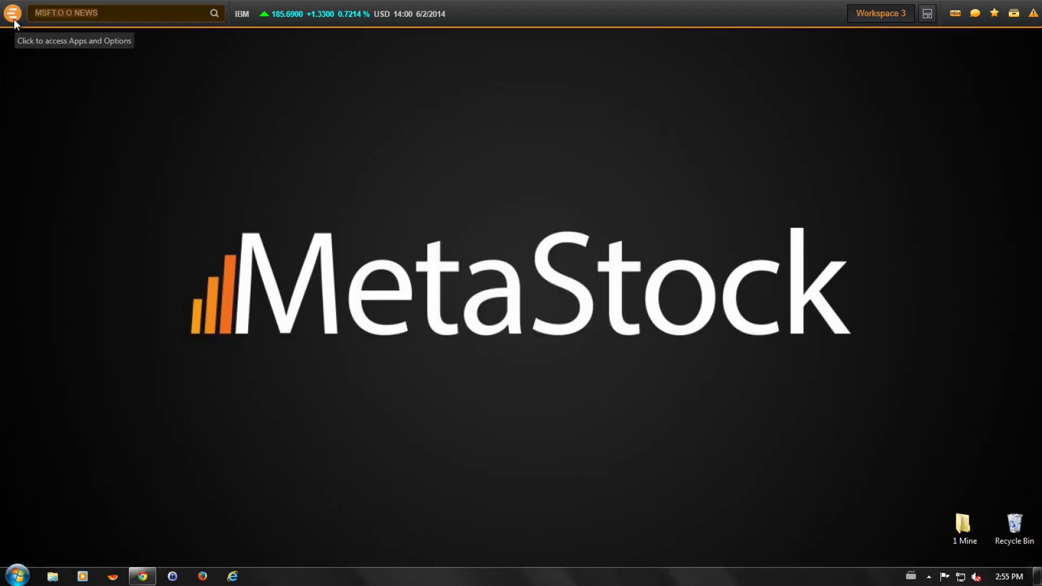
{"action": "mouse_move", "coordinate": [12, 14]}
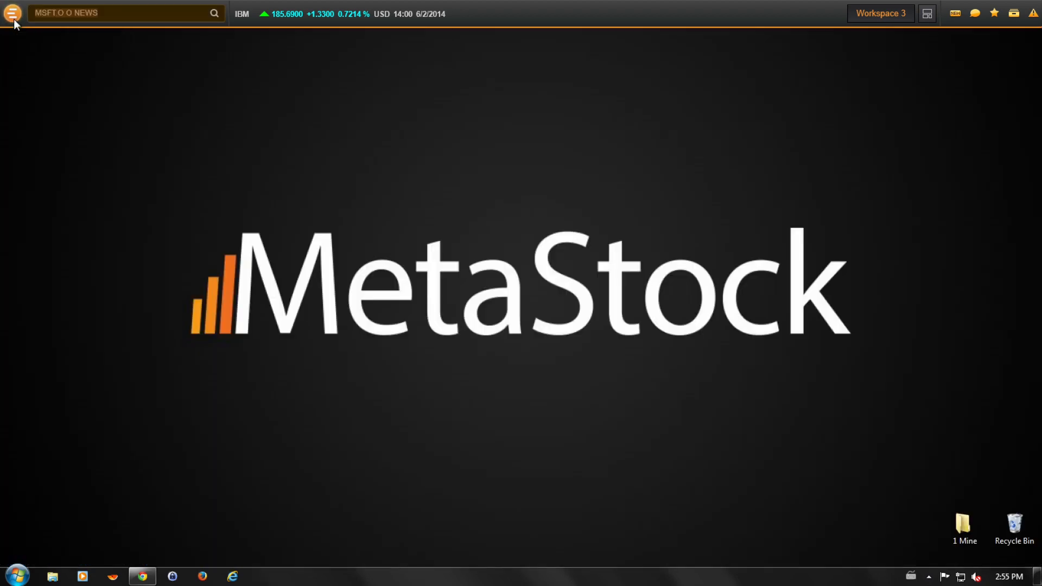
Step: Launch a new News Monitor and replace IBM with MSFT.O in its search
{"action": "left_click", "coordinate": [12, 13]}
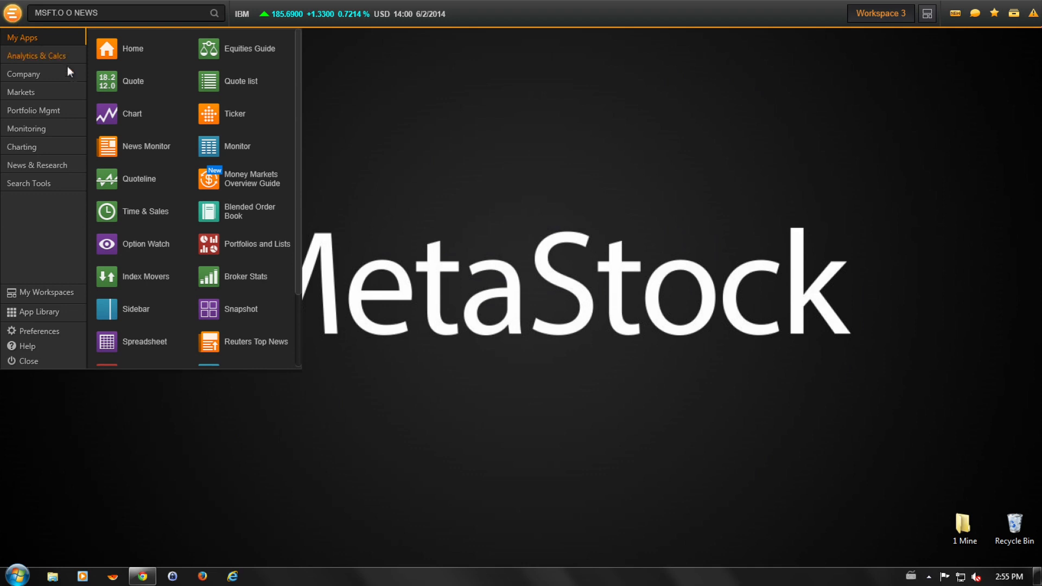
{"action": "left_click", "coordinate": [145, 146]}
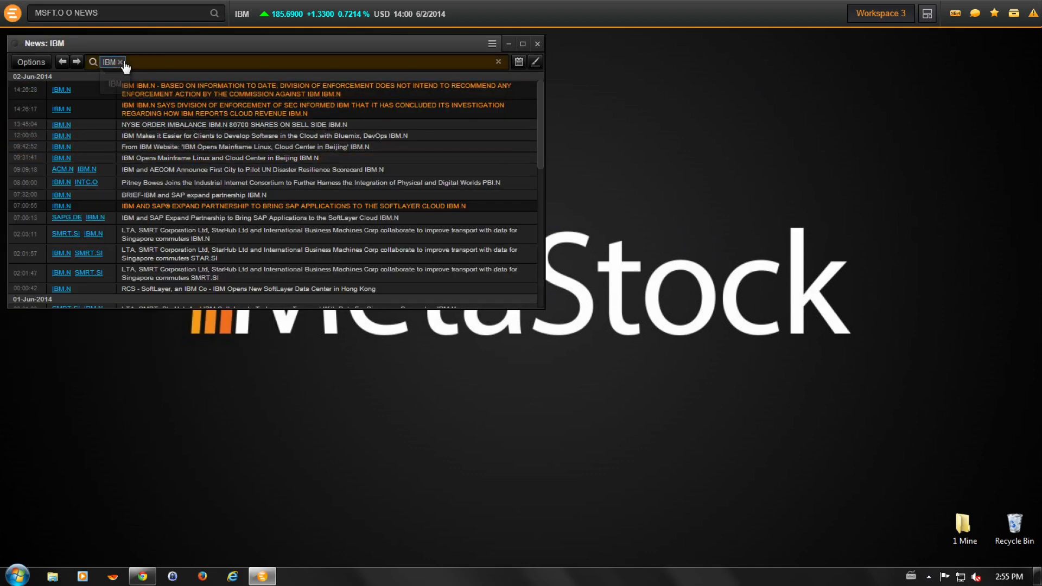
{"action": "left_click", "coordinate": [123, 62]}
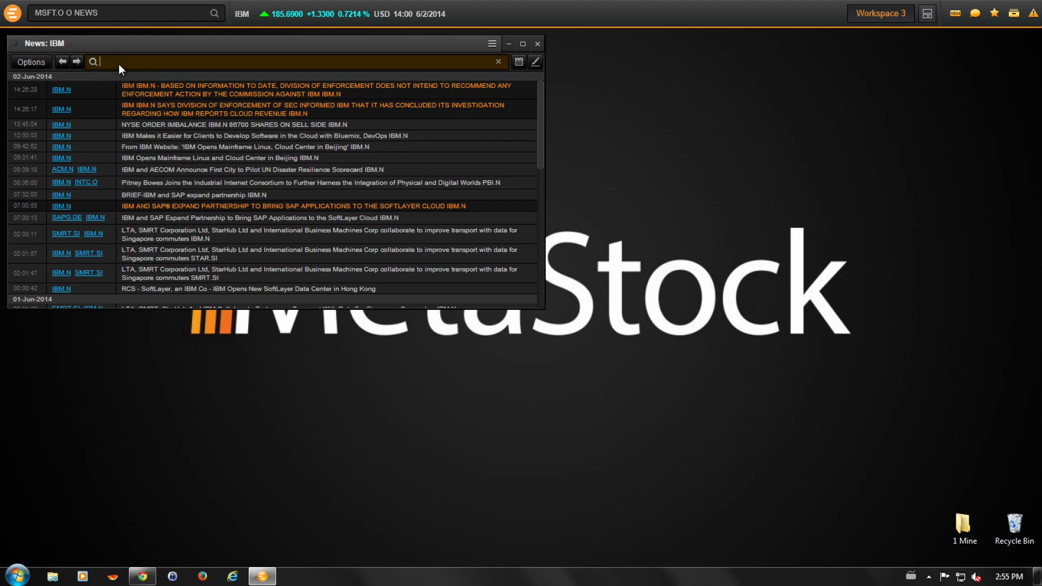
{"action": "type", "text": "MSFT.O"}
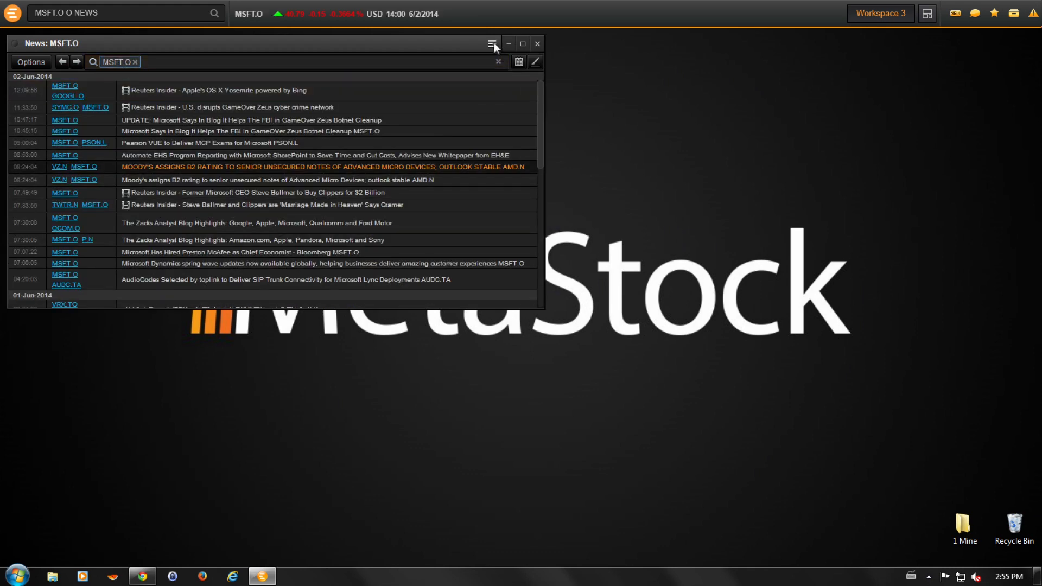
Step: Maximize the Microsoft news monitor and bring up the File > Open list of saved news documents showing My Filter
{"action": "left_click", "coordinate": [522, 43]}
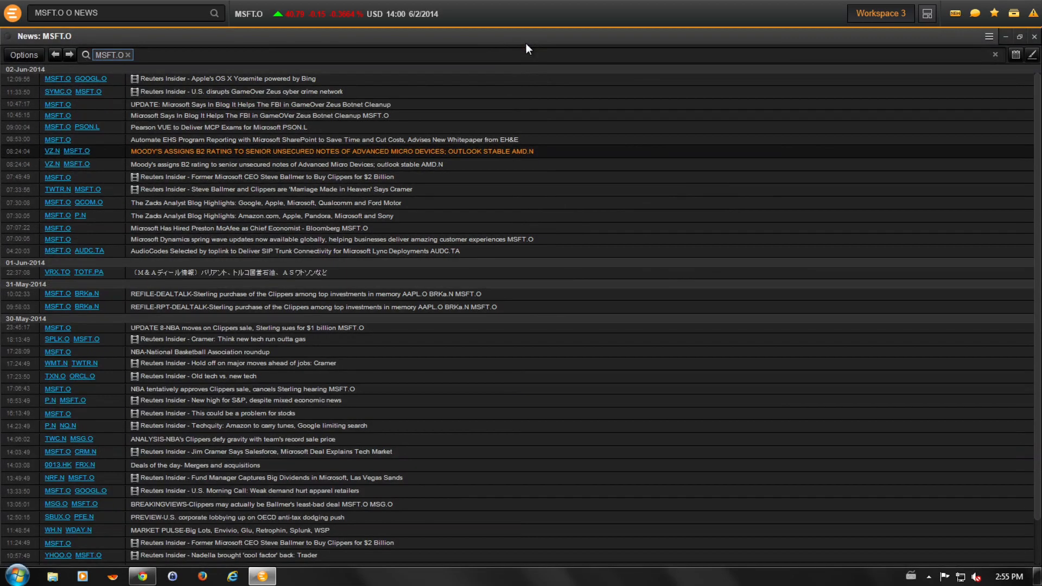
{"action": "mouse_move", "coordinate": [983, 48]}
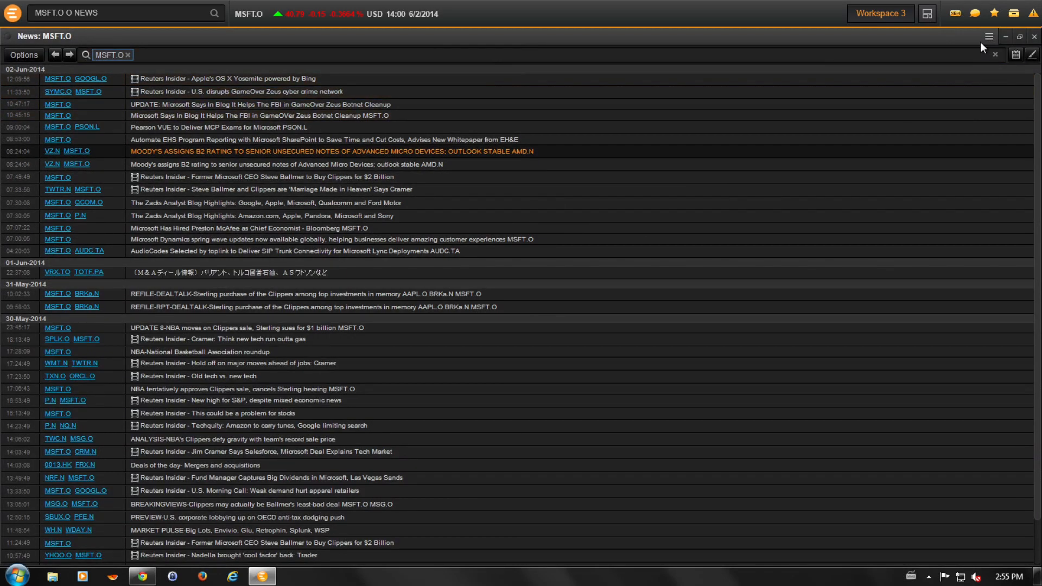
{"action": "left_click", "coordinate": [988, 37]}
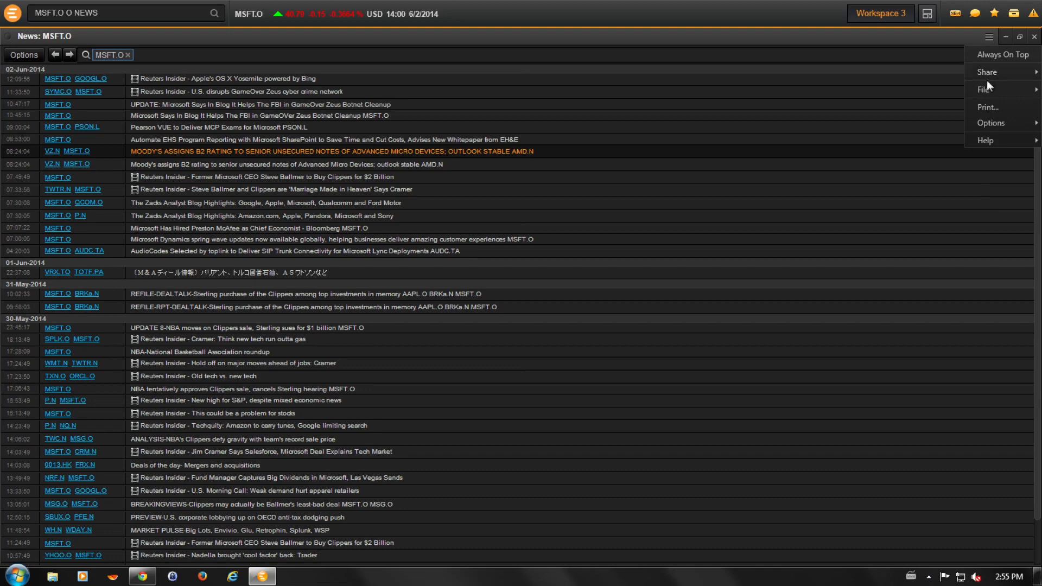
{"action": "left_click", "coordinate": [987, 89]}
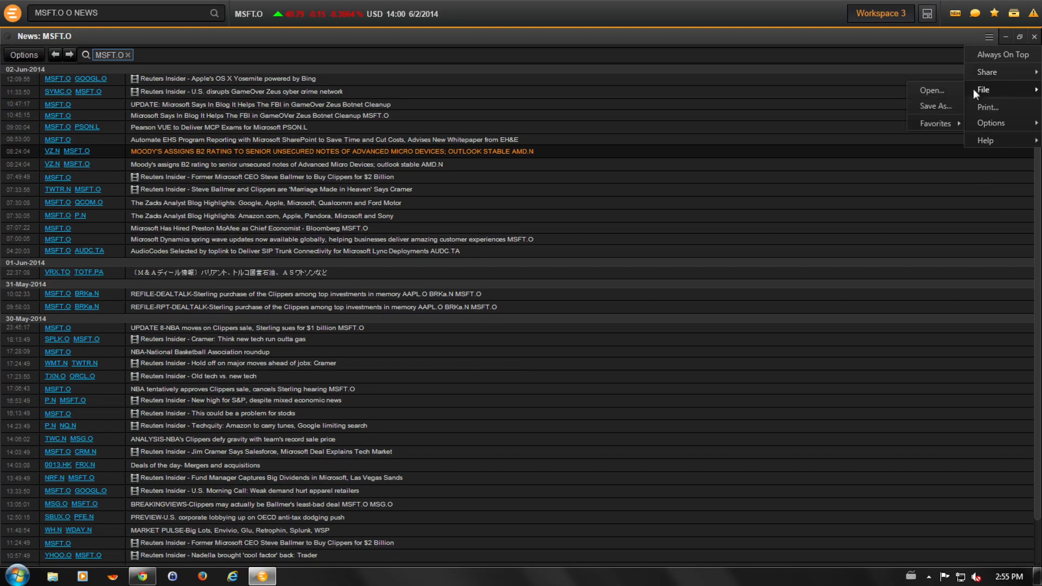
{"action": "left_click", "coordinate": [934, 90]}
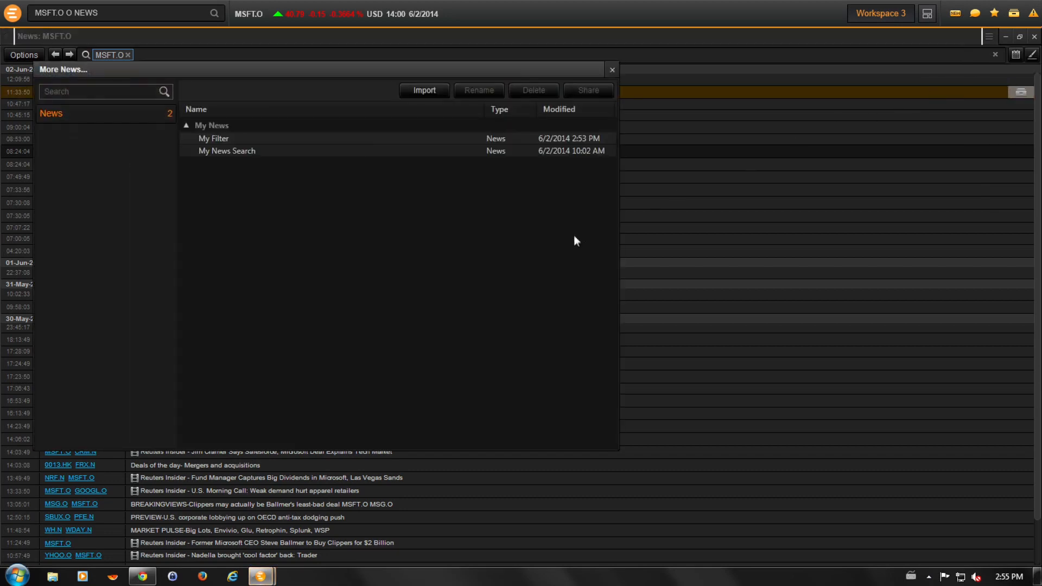